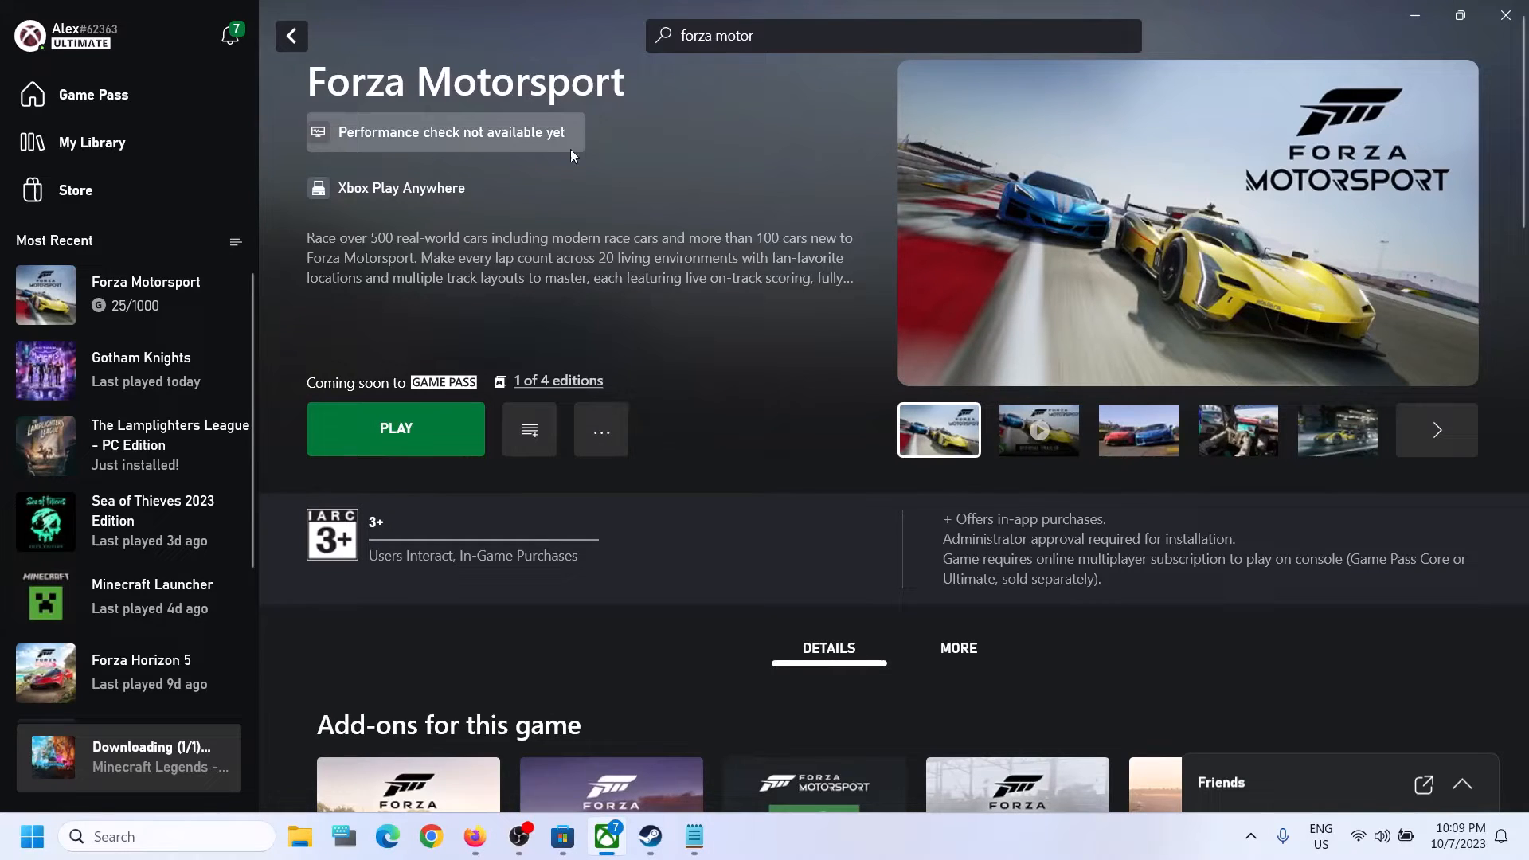
mouse_move(650, 156)
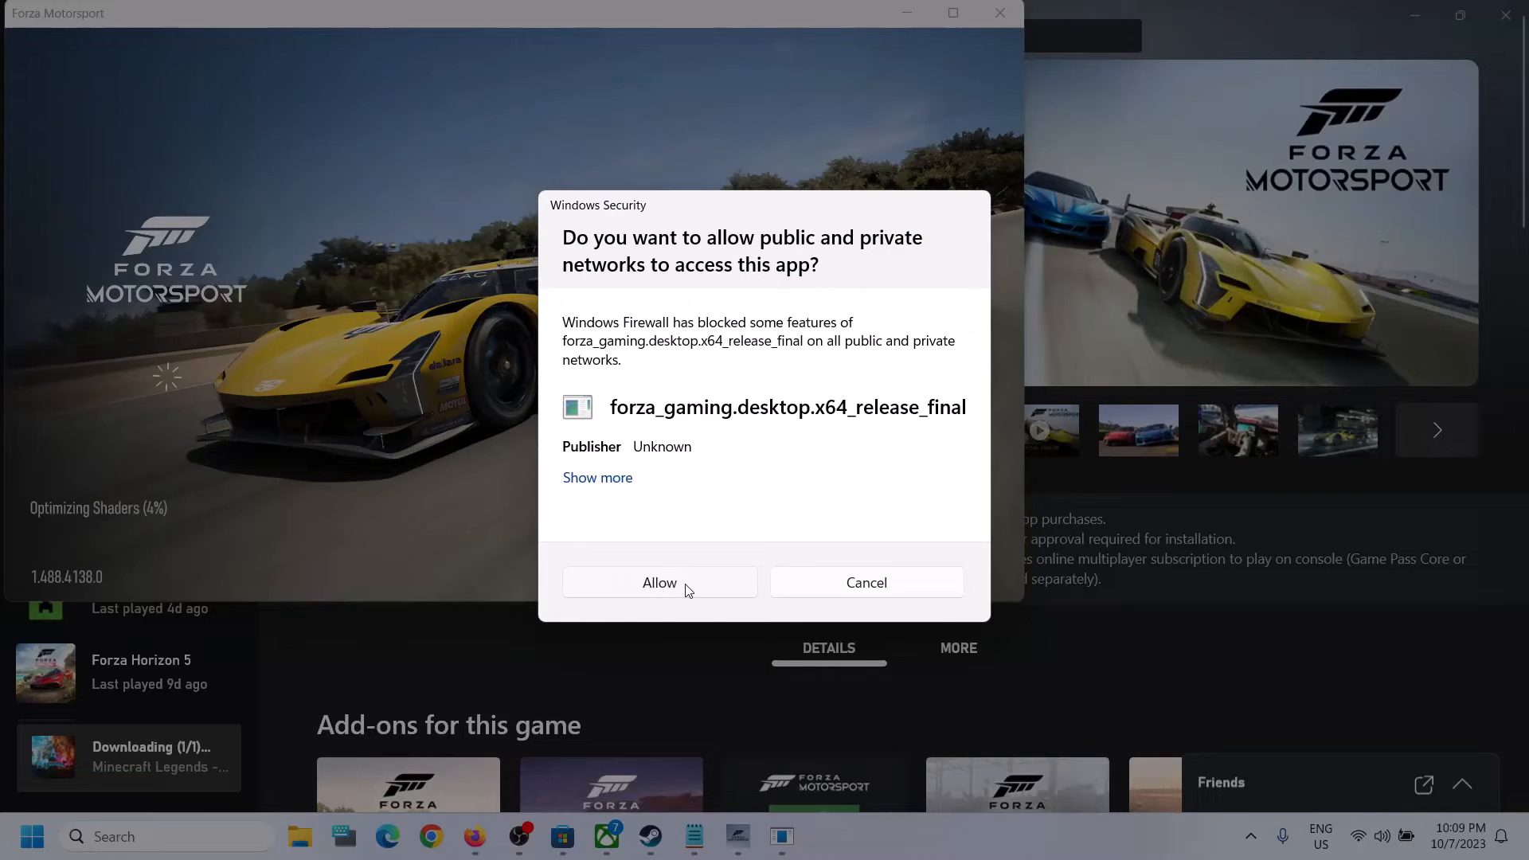
Step: Allow Forza Motorsport through the Windows Security firewall prompt
click(658, 583)
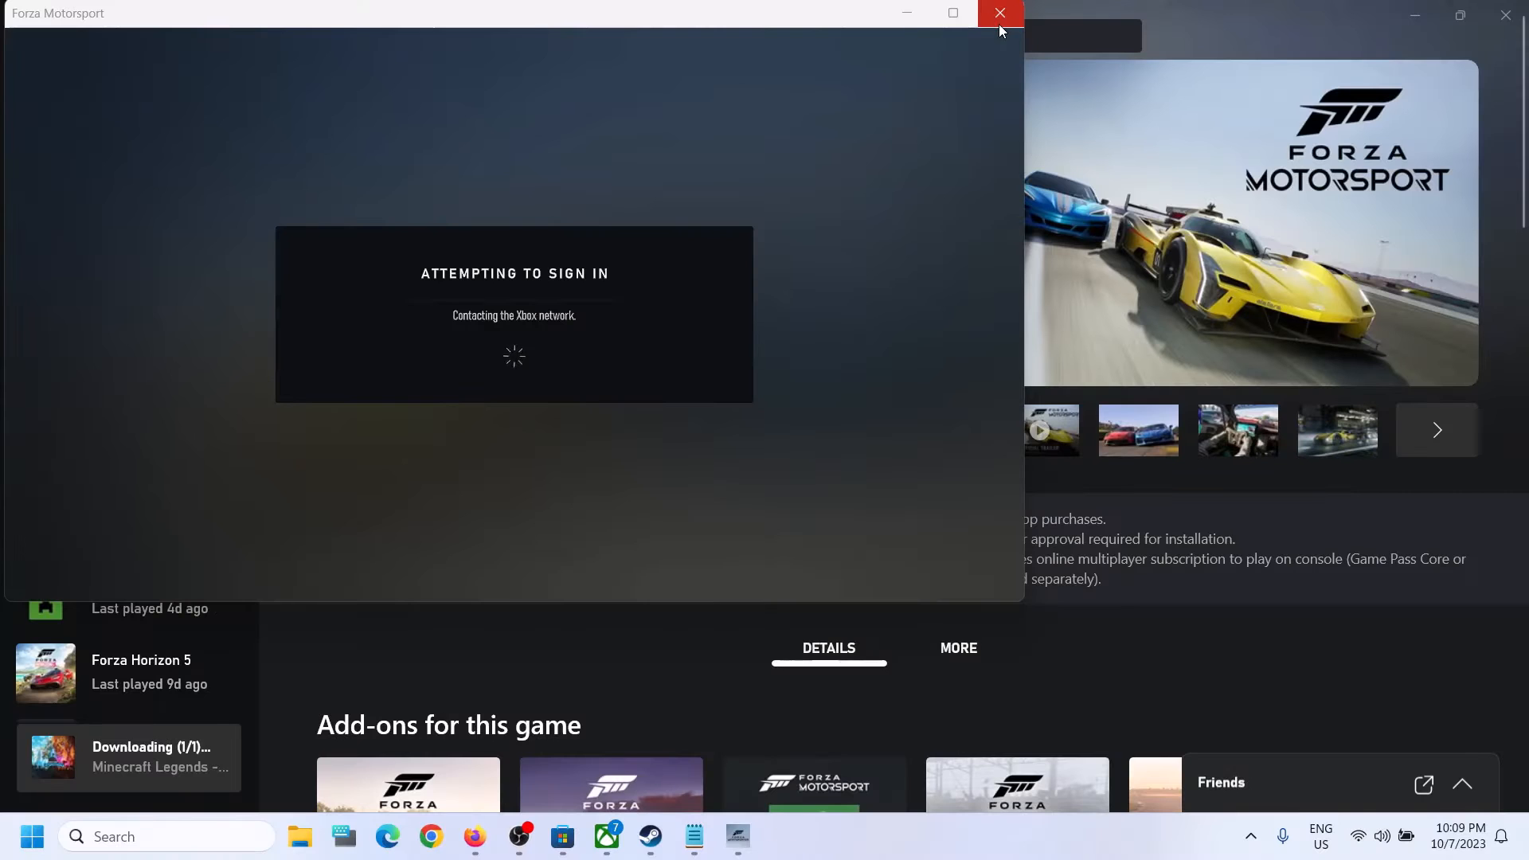
Step: Close the stuck Forza window and bring up Task Manager from the Start quick links
click(999, 13)
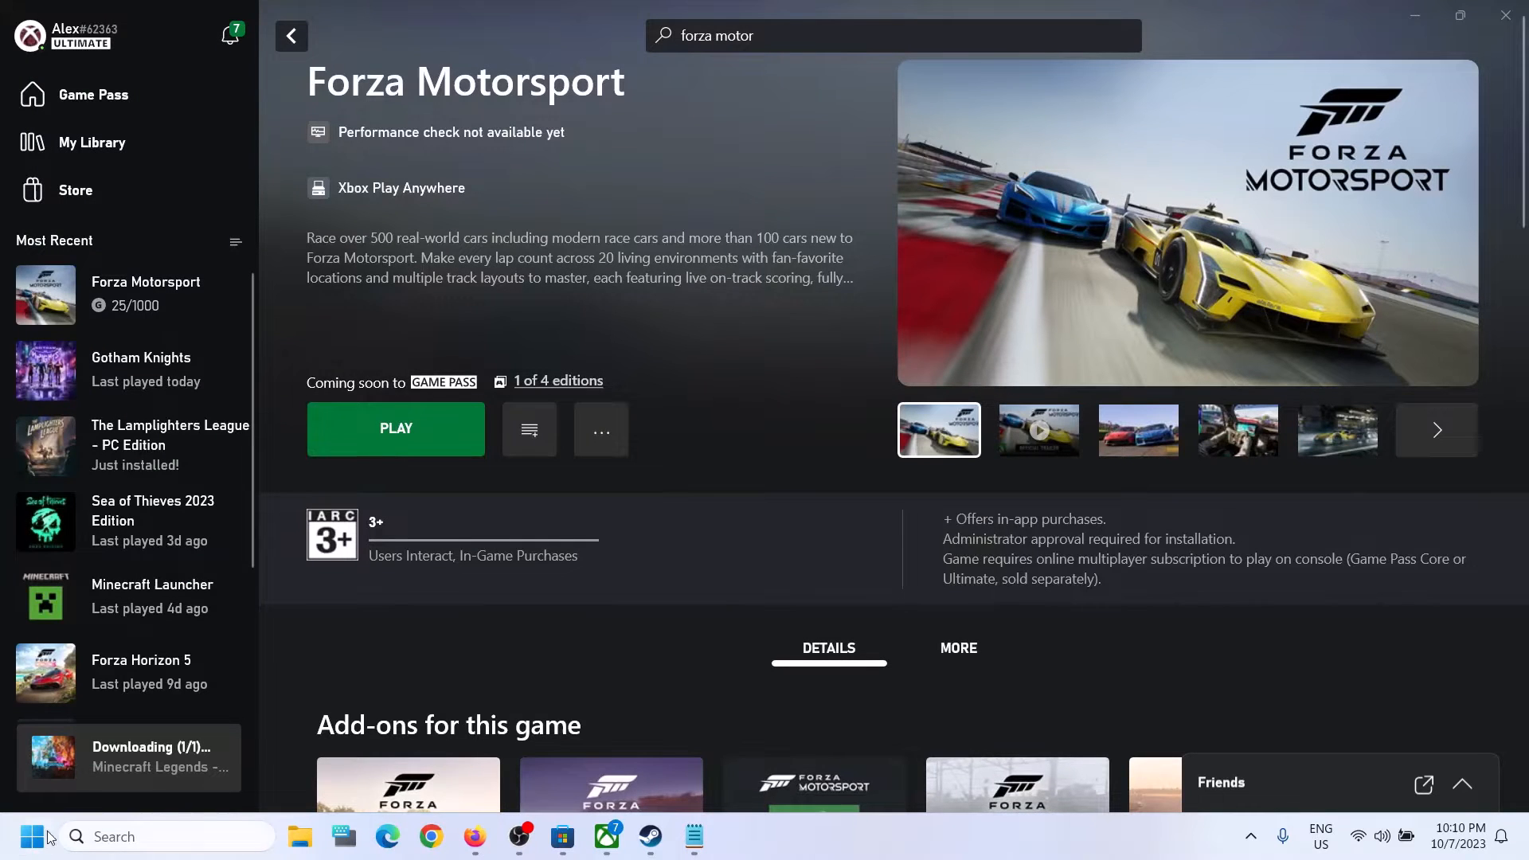
right_click(21, 836)
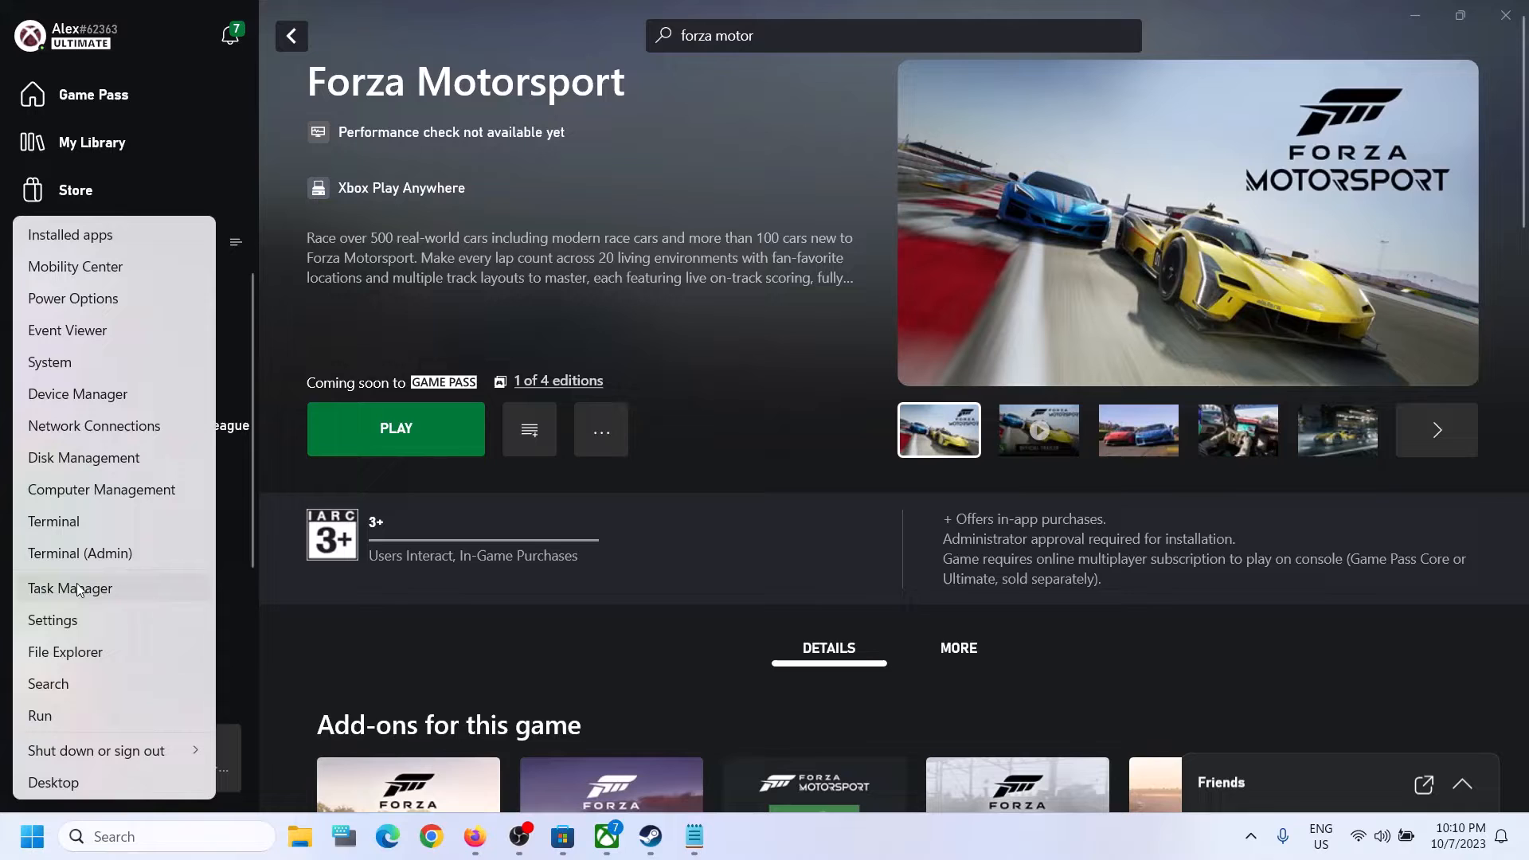
click(69, 588)
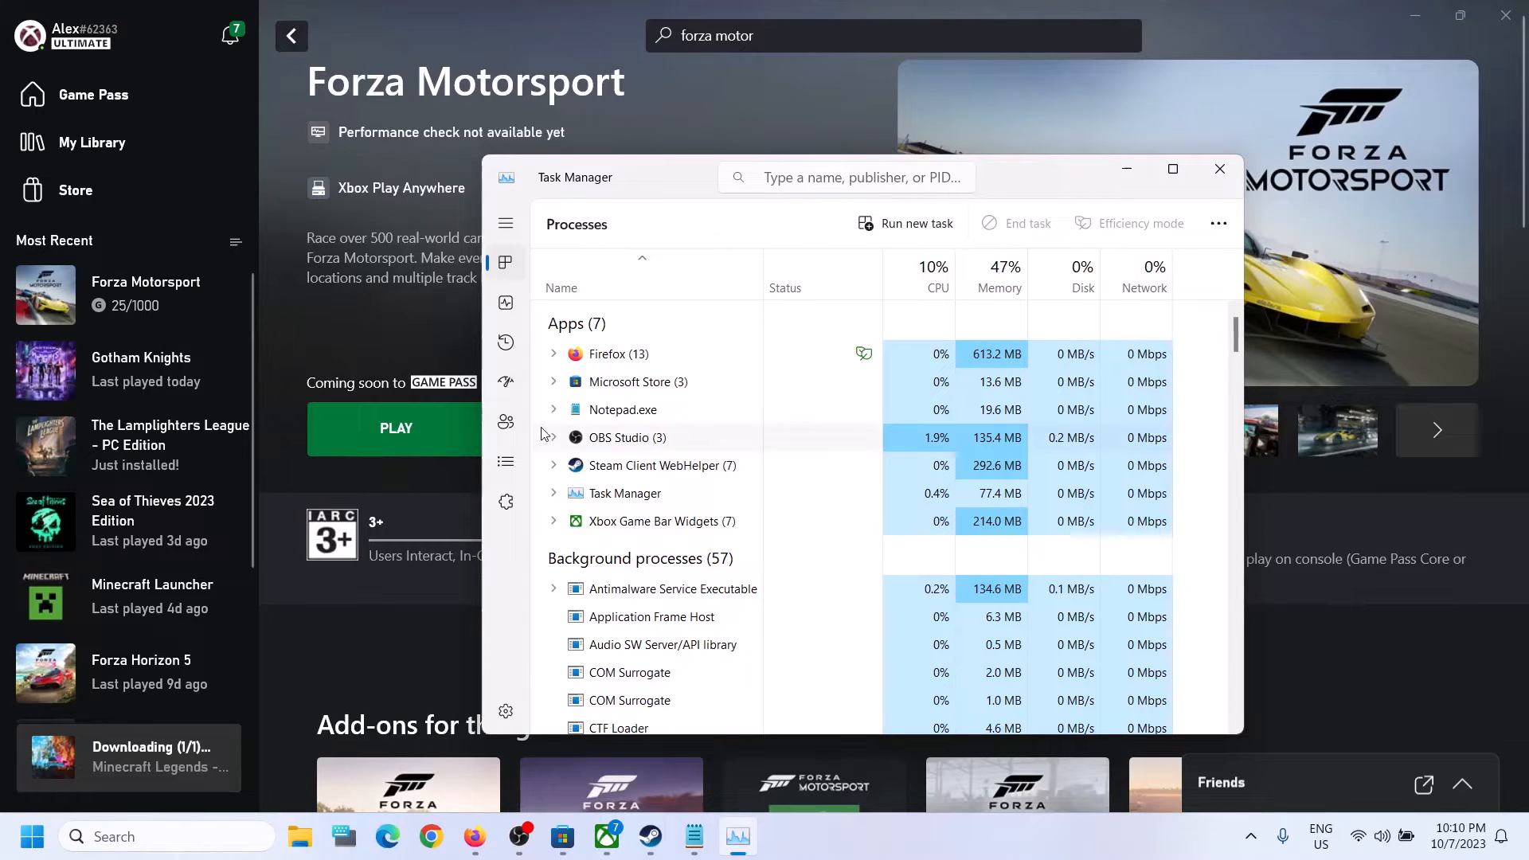
Step: End the gamingservices.exe process from the Details list
click(505, 462)
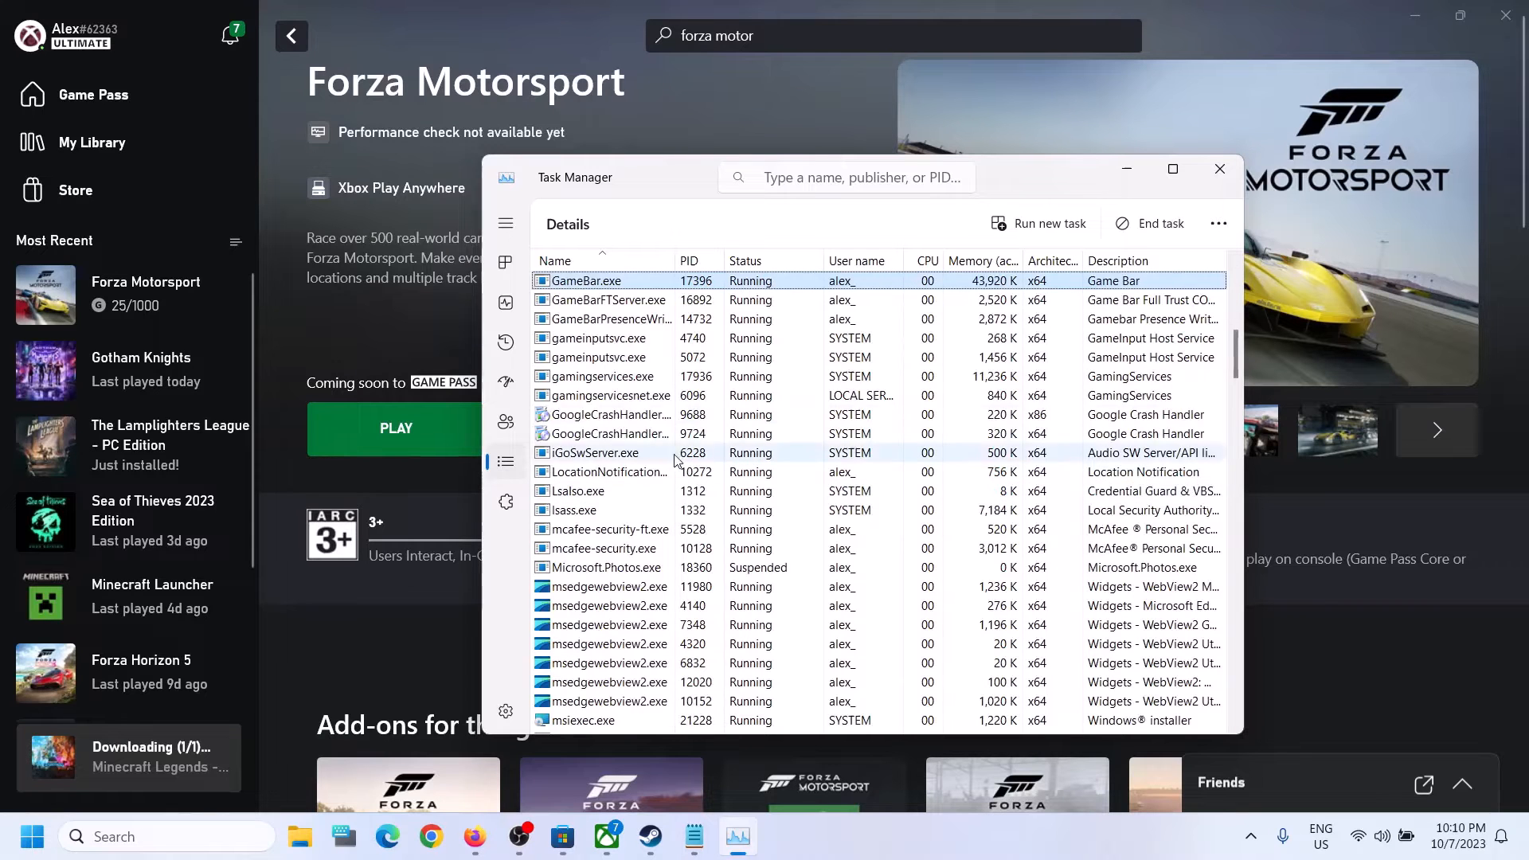
click(602, 375)
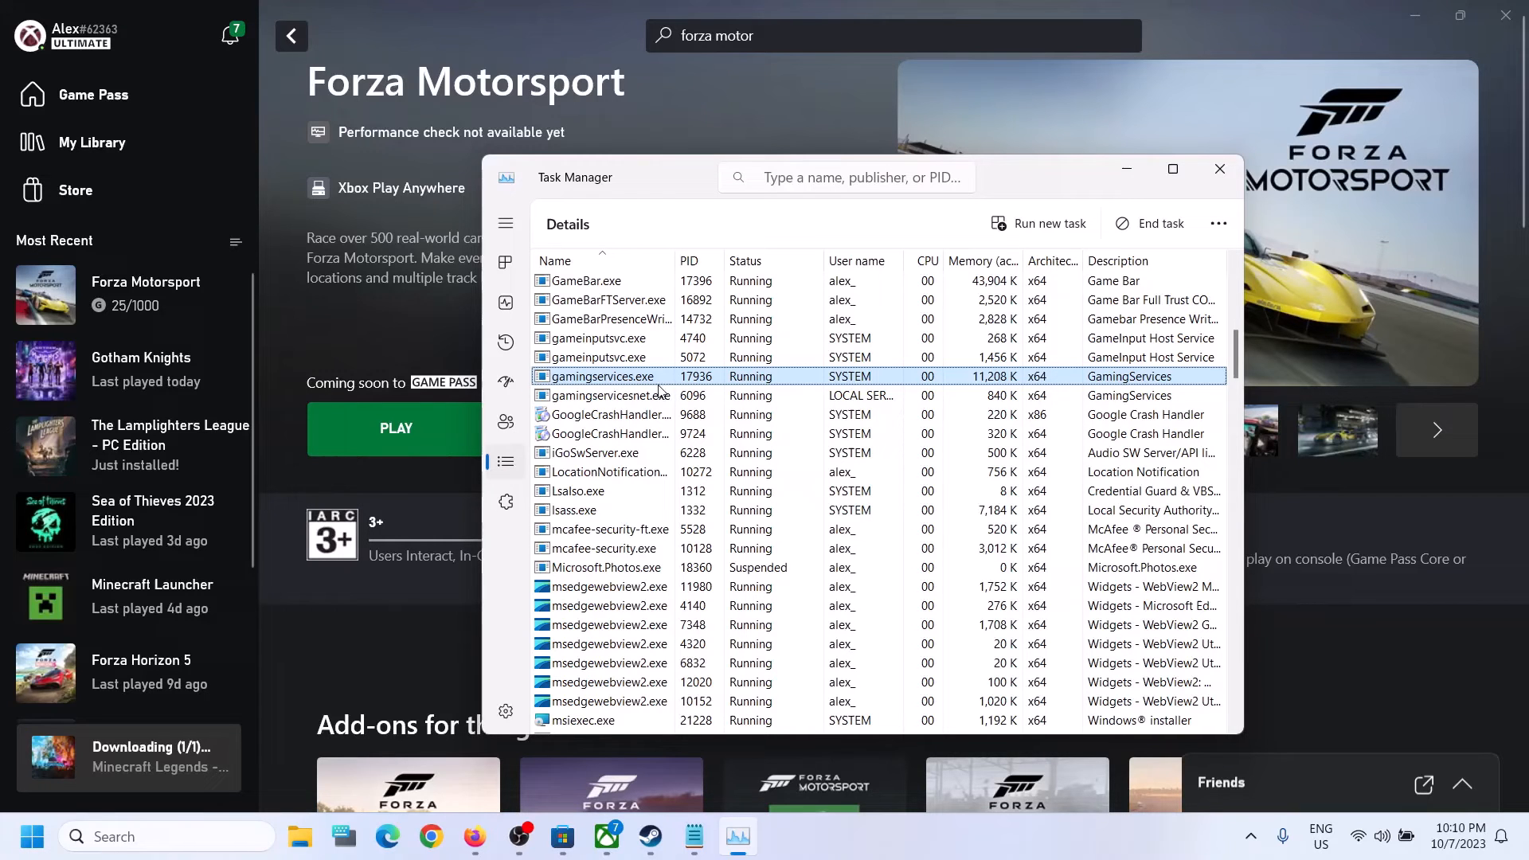
right_click(601, 376)
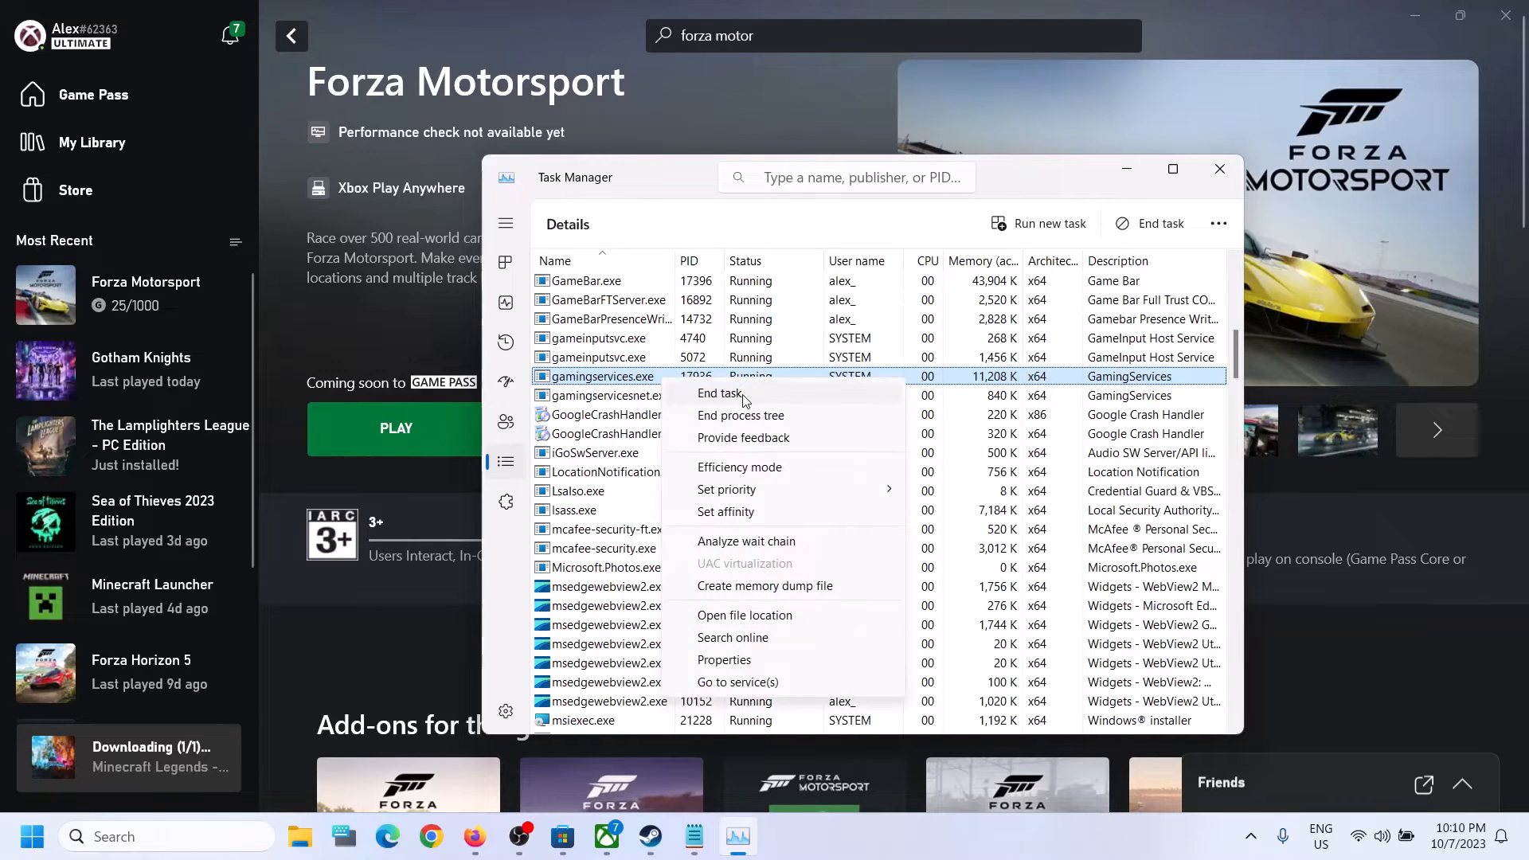
click(724, 394)
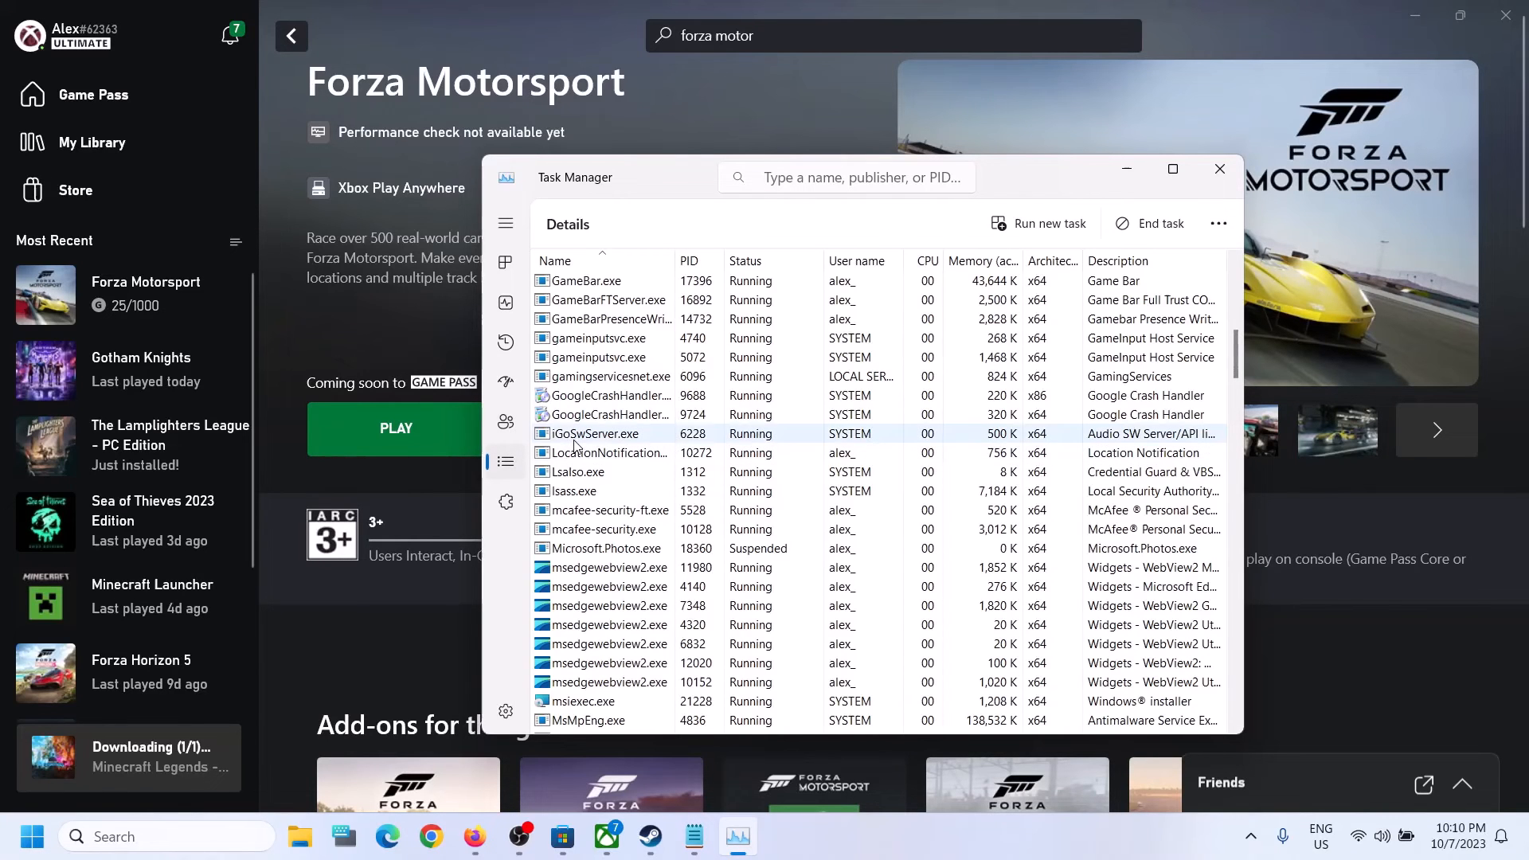
Step: Check the Details list shows no gamingservices.exe, then close Task Manager
click(583, 281)
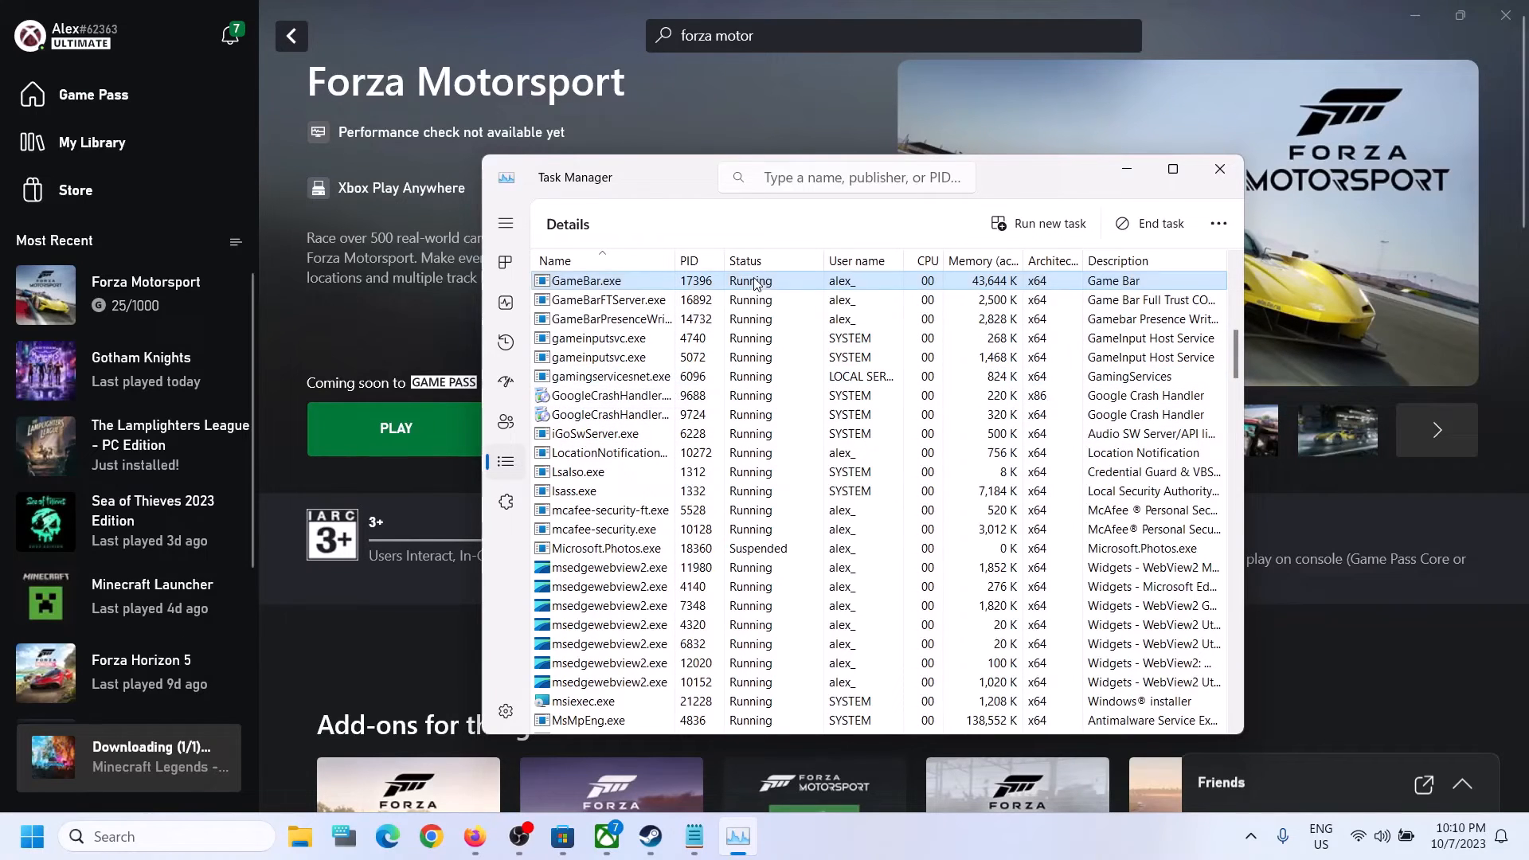
click(1219, 169)
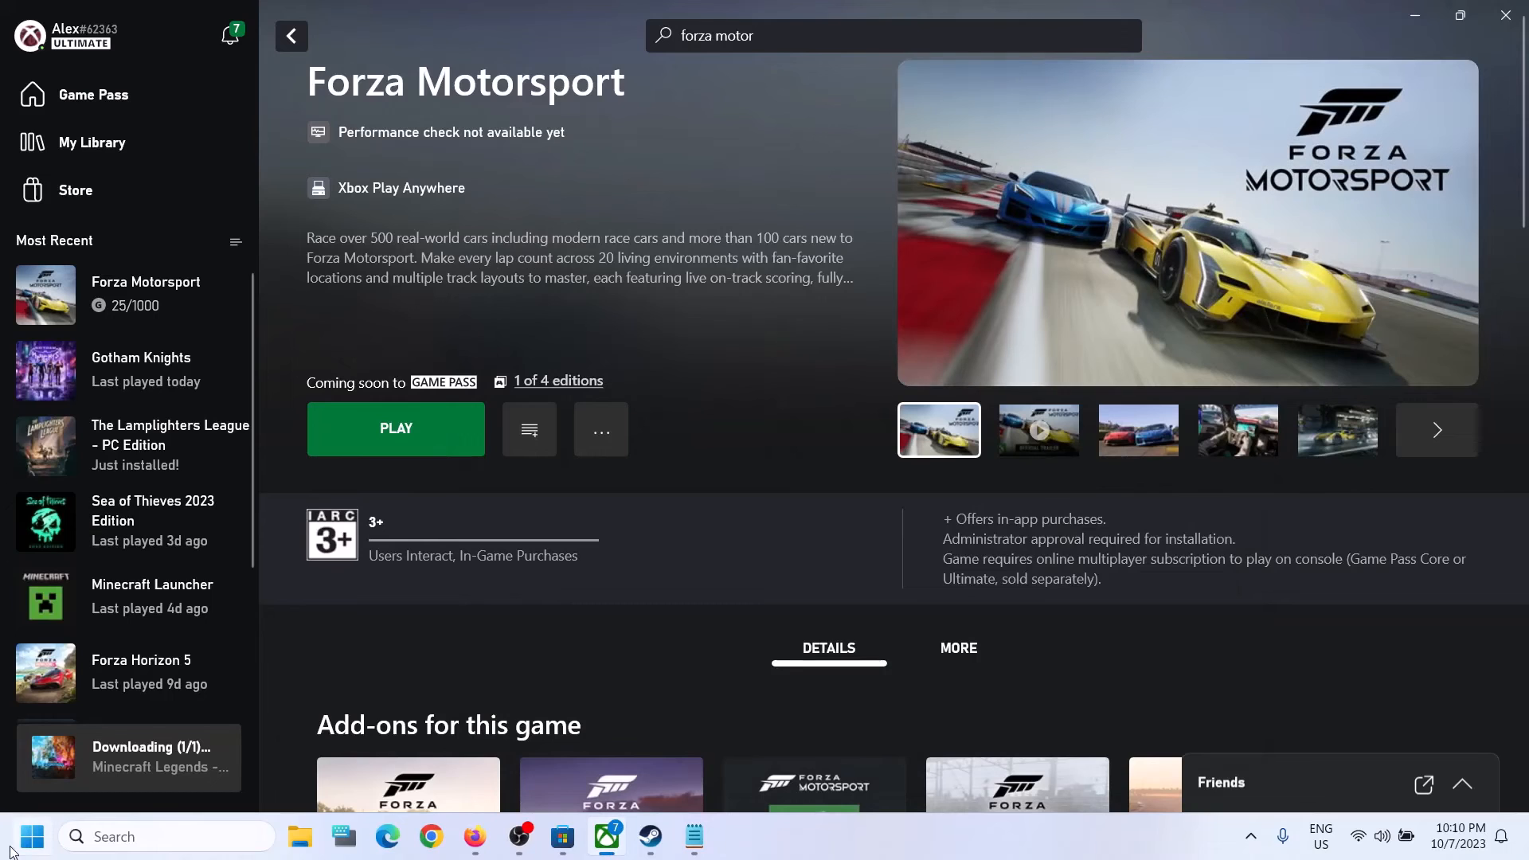
Step: Confirm gamingservices.exe is running again in Details, then relaunch Forza Motorsport with Play
right_click(32, 836)
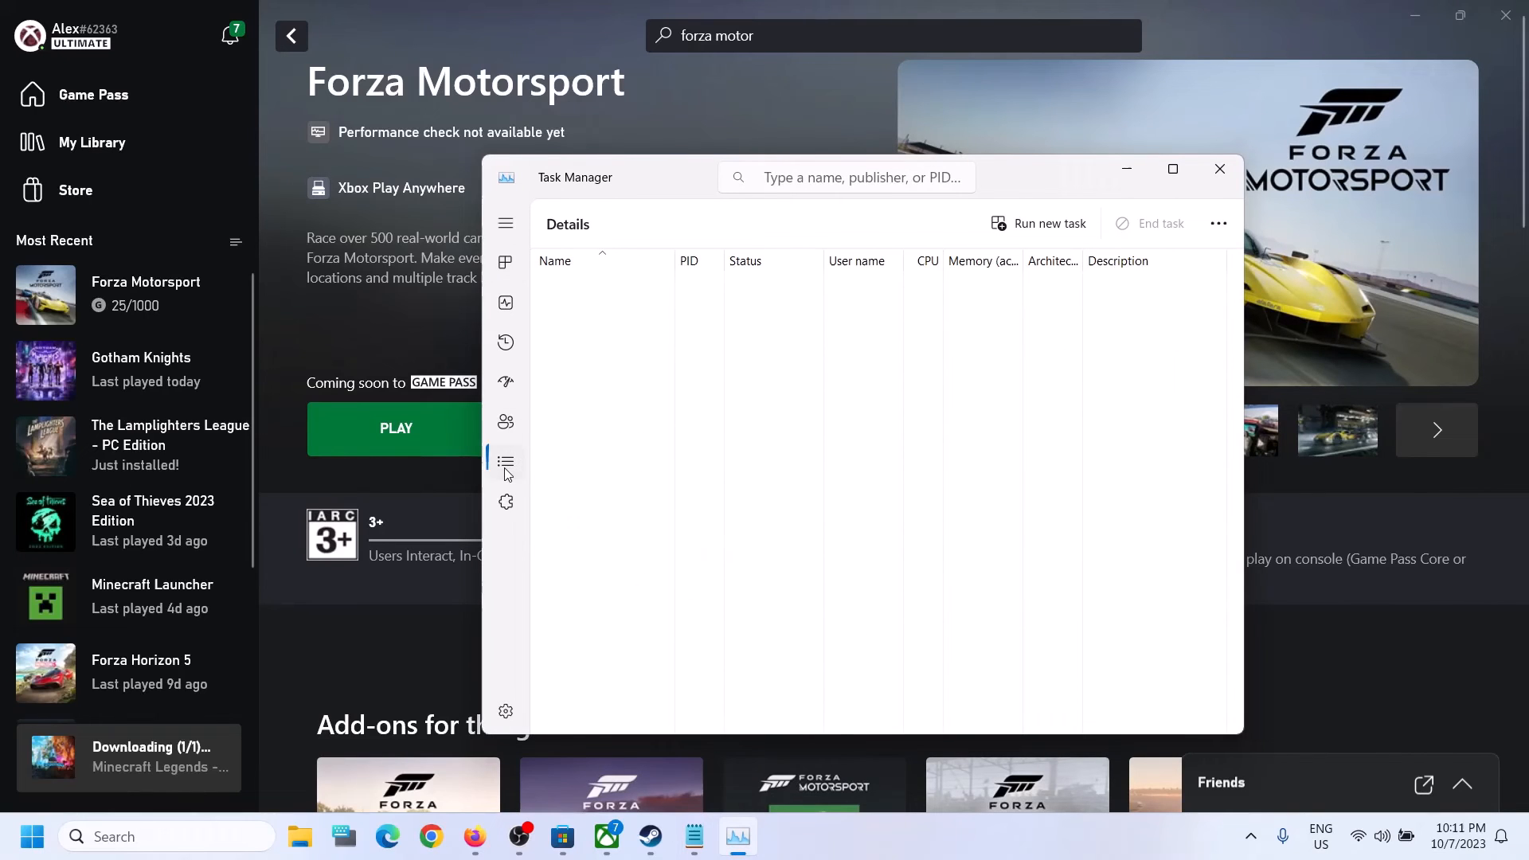
click(506, 462)
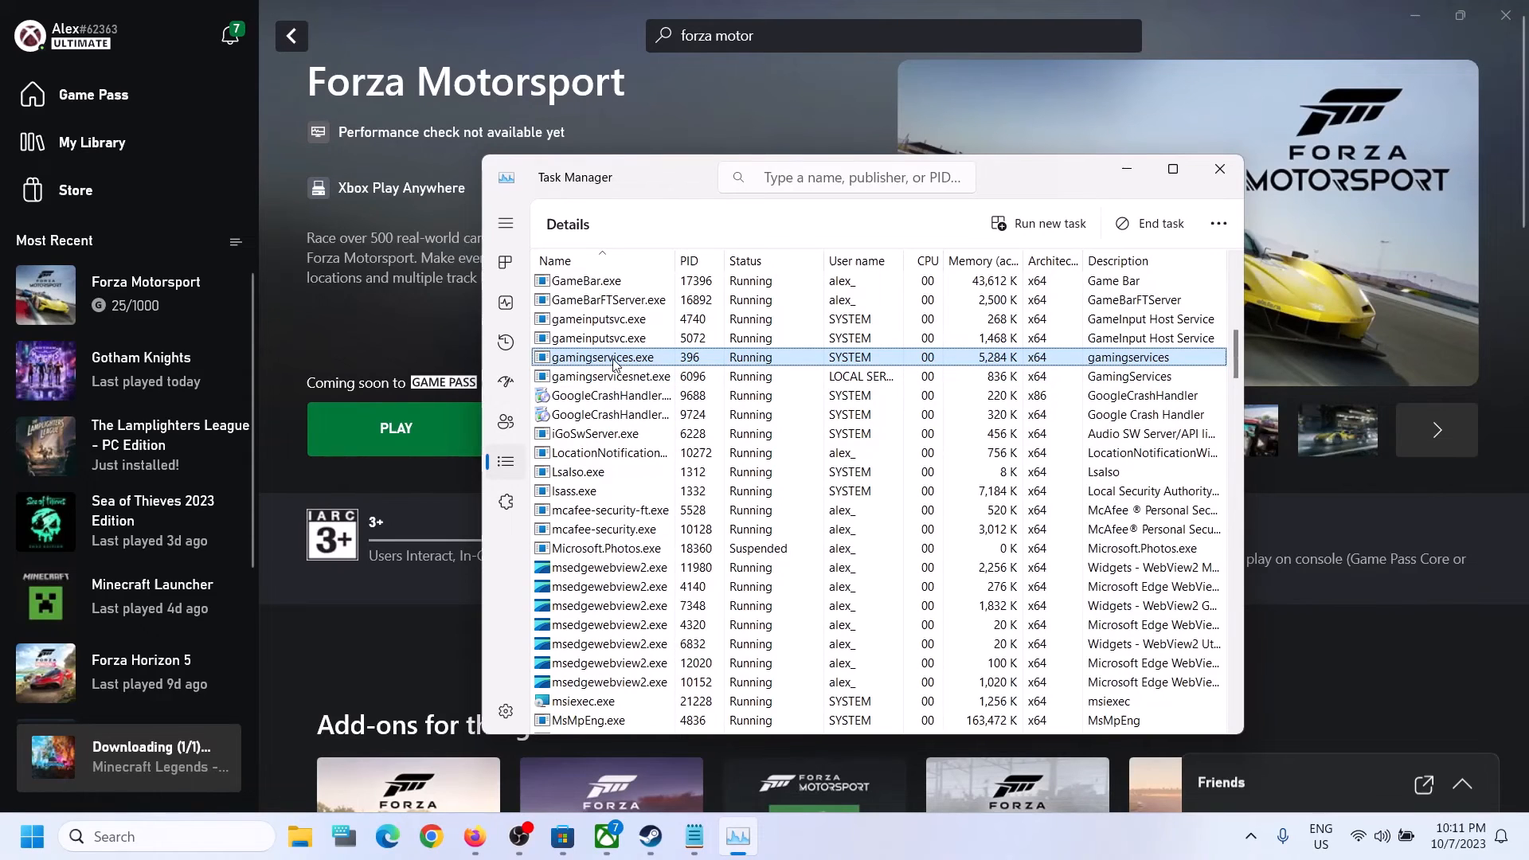
click(1218, 169)
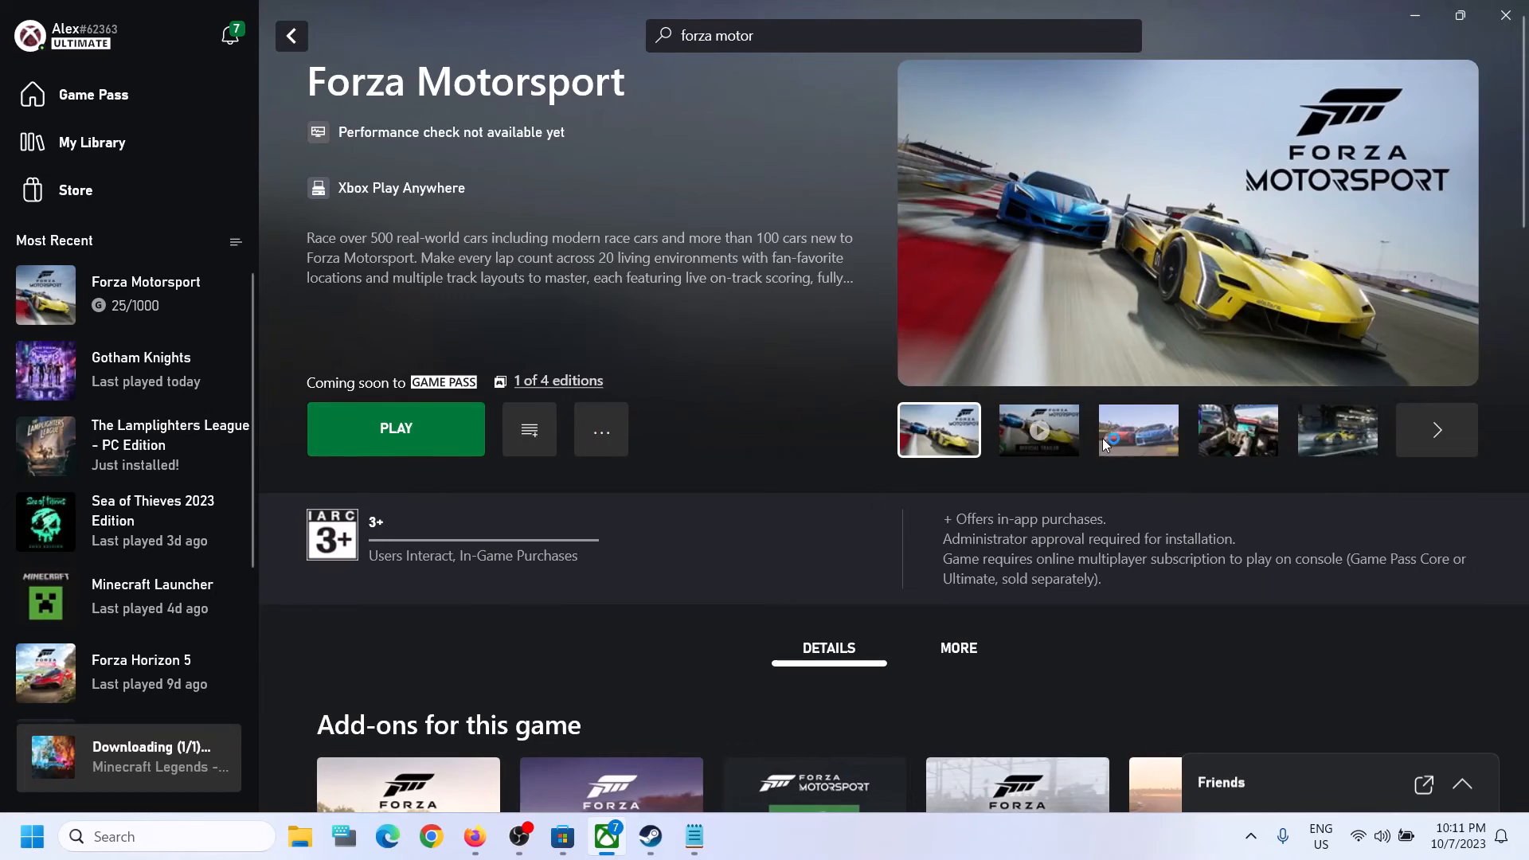
click(395, 429)
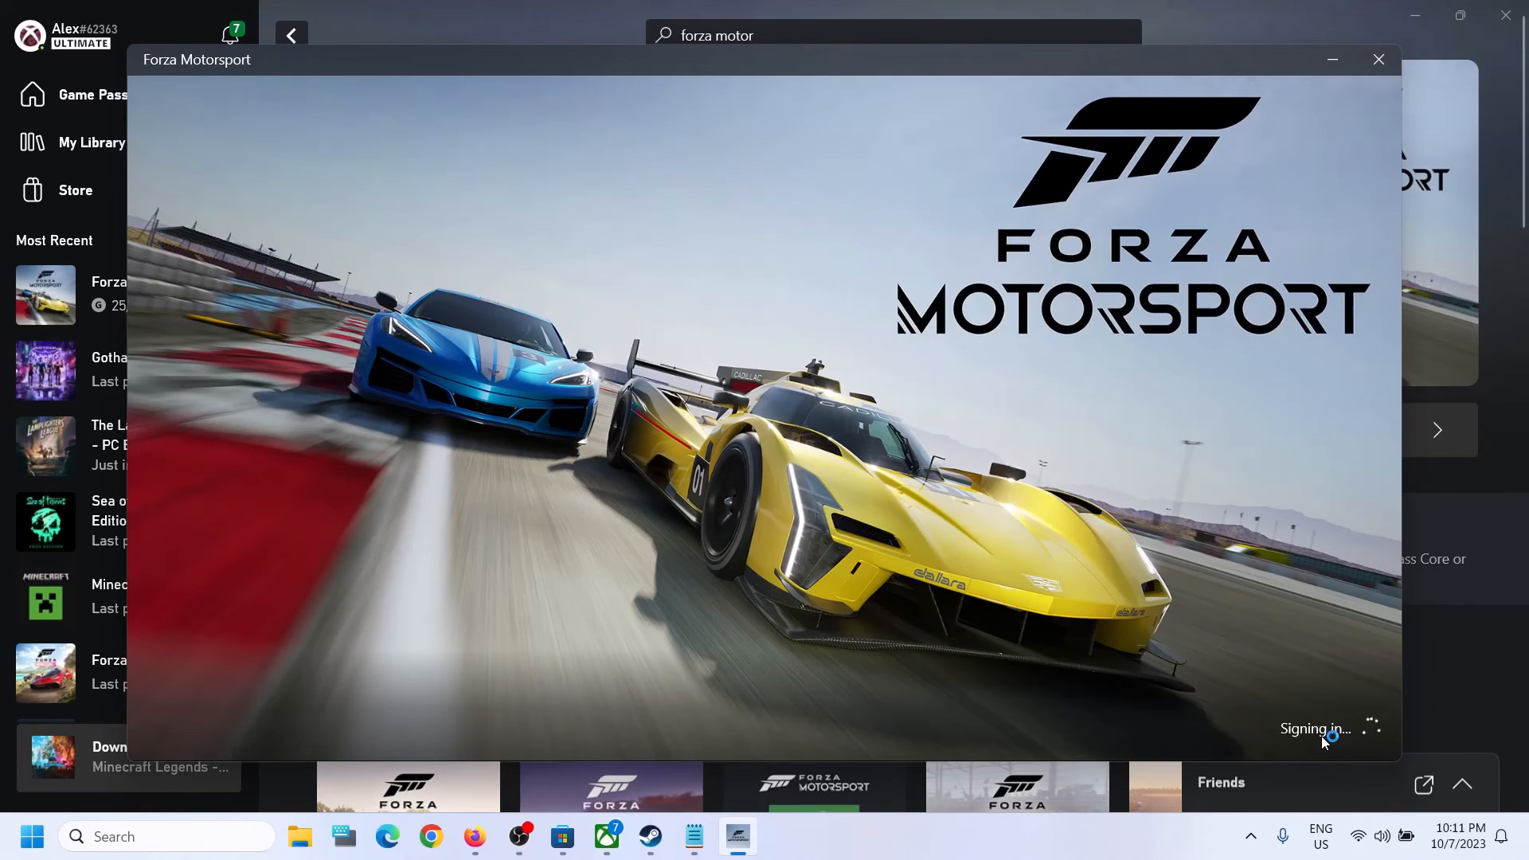